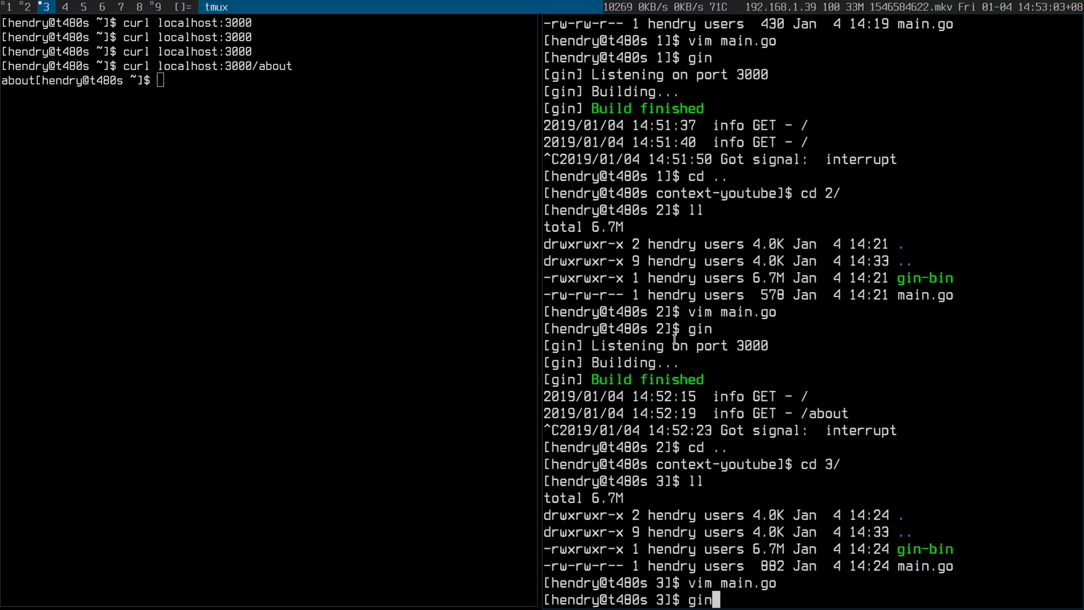
Start example 3's gin server on port 3000 and curl localhost:3000/about from the left pane
key(ctrl+r)
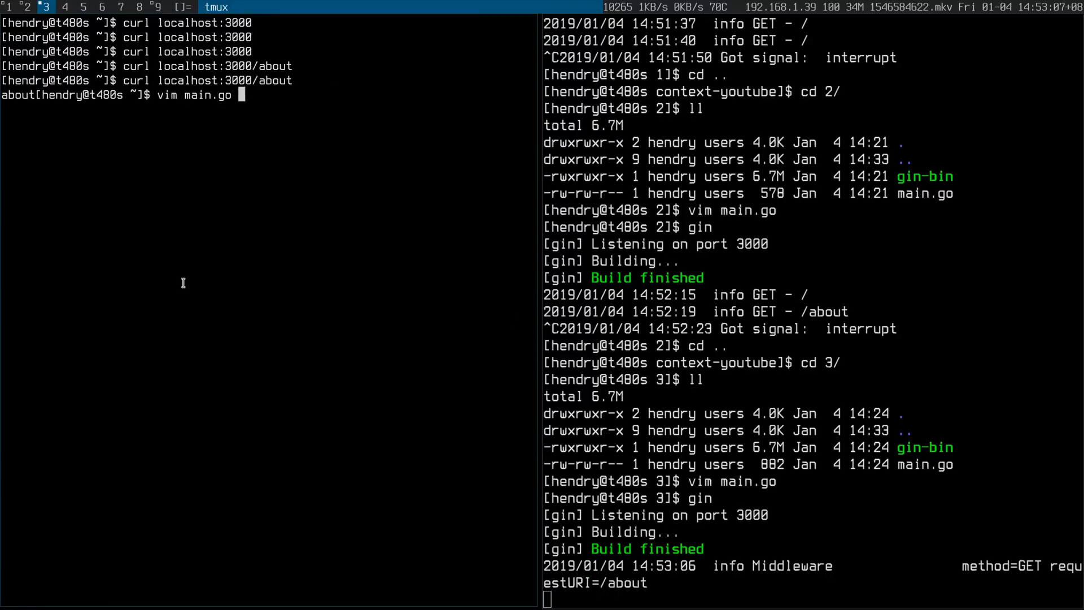
key(ctrl+c)
text(r)
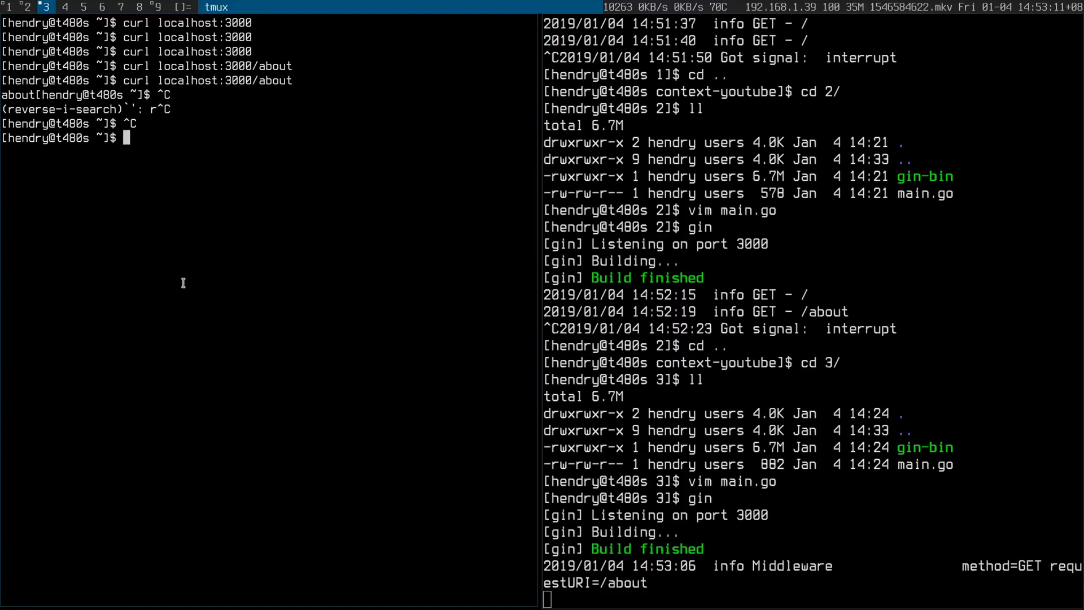
text(curl localhost:3000/a)
text(vi)
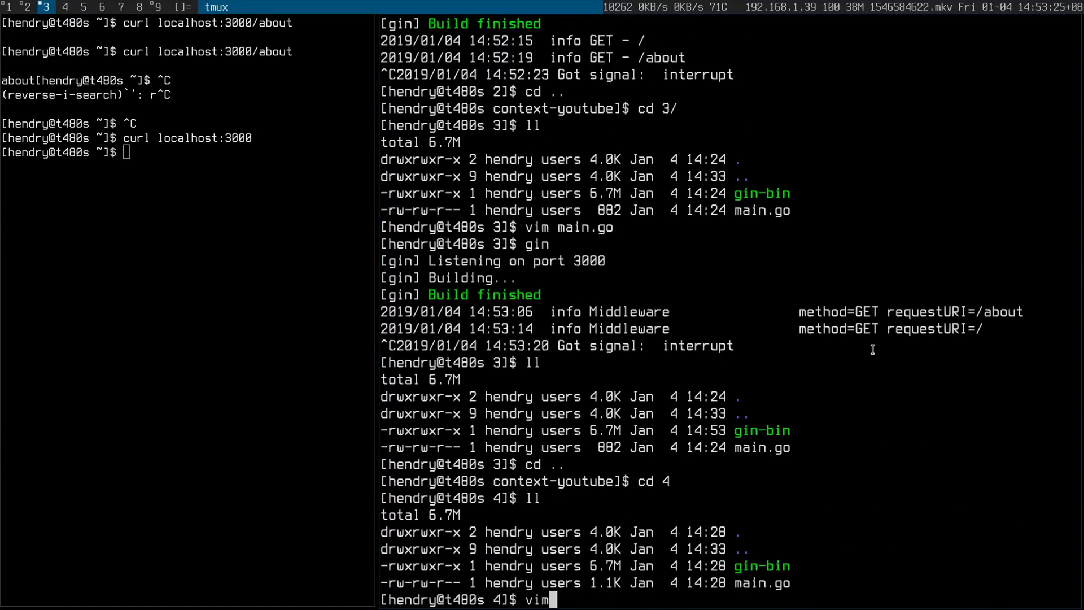
In directory 4, prepare the vim main.go command to view example 4's source
text(main.go)
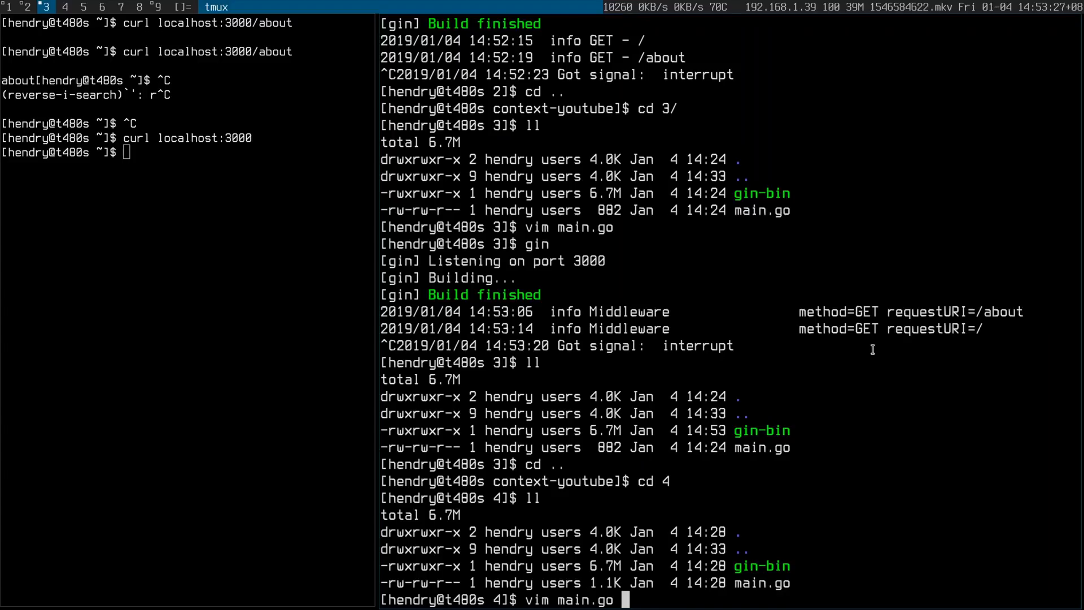